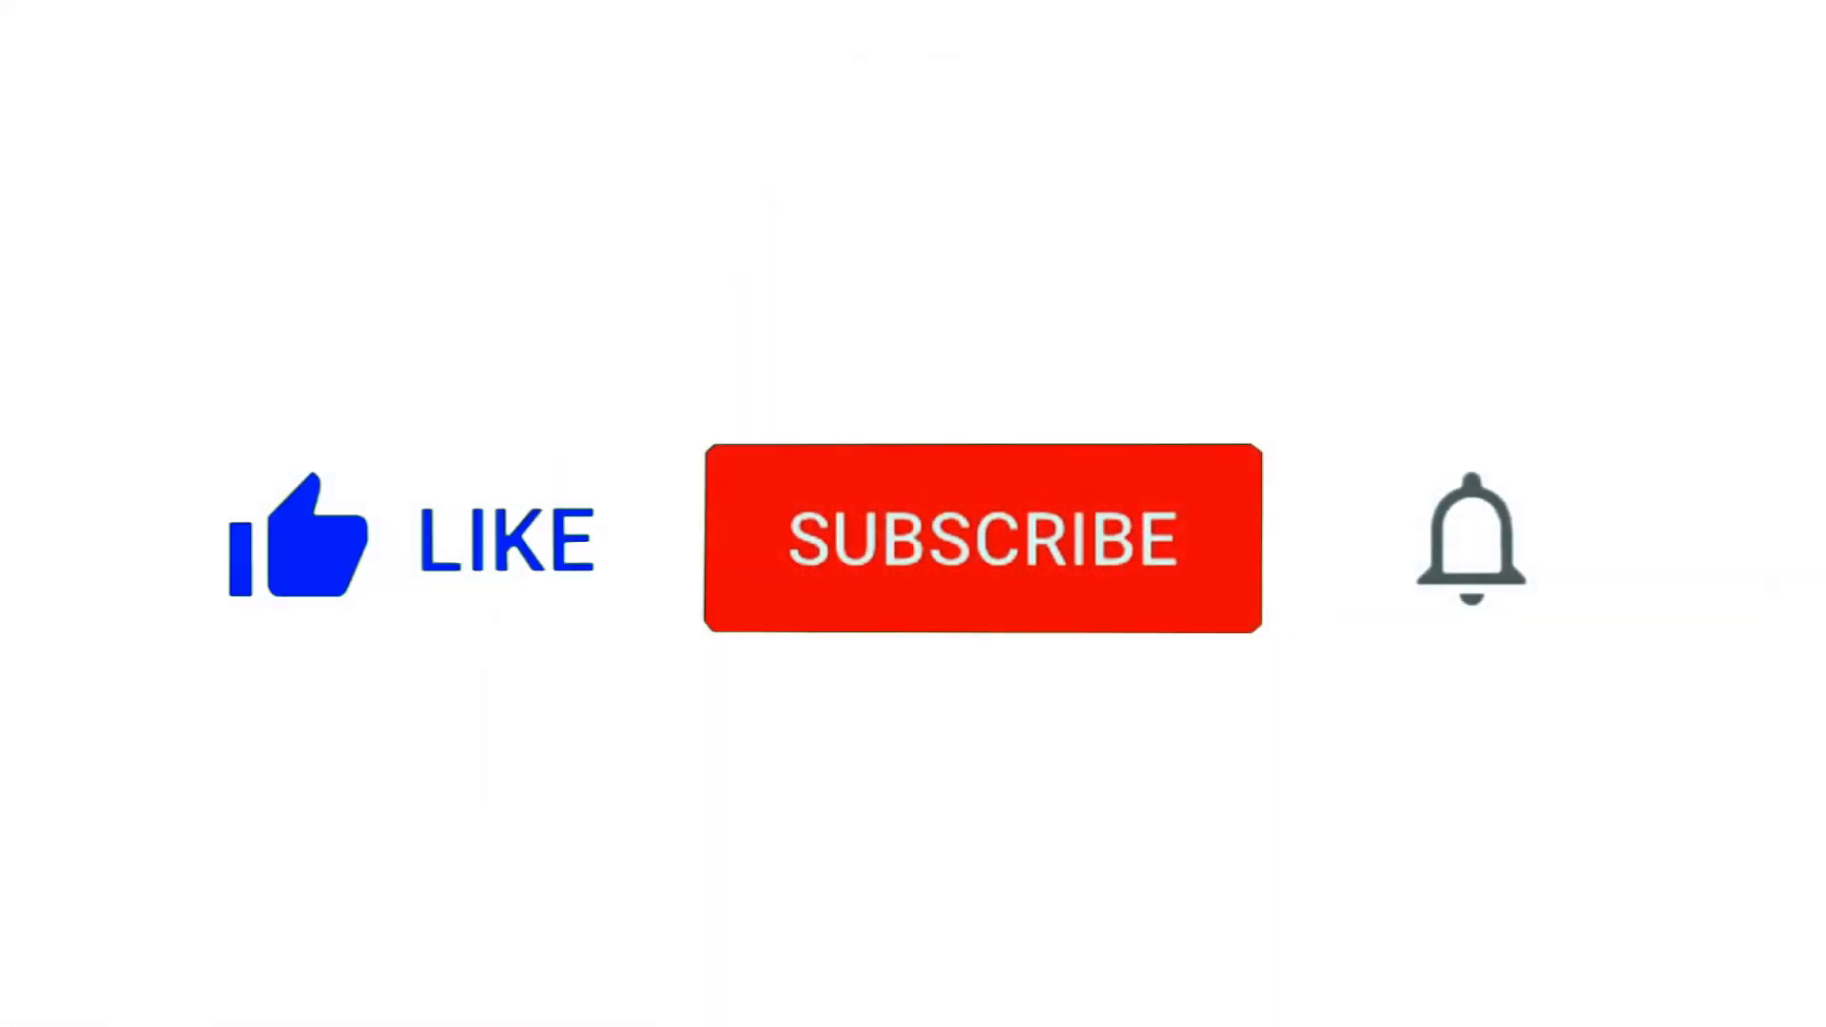
- Switch the red SUBSCRIBE button to its light blue SUBSCRIBED state in the outro preview
{"action": "left_click", "coordinate": [982, 538]}
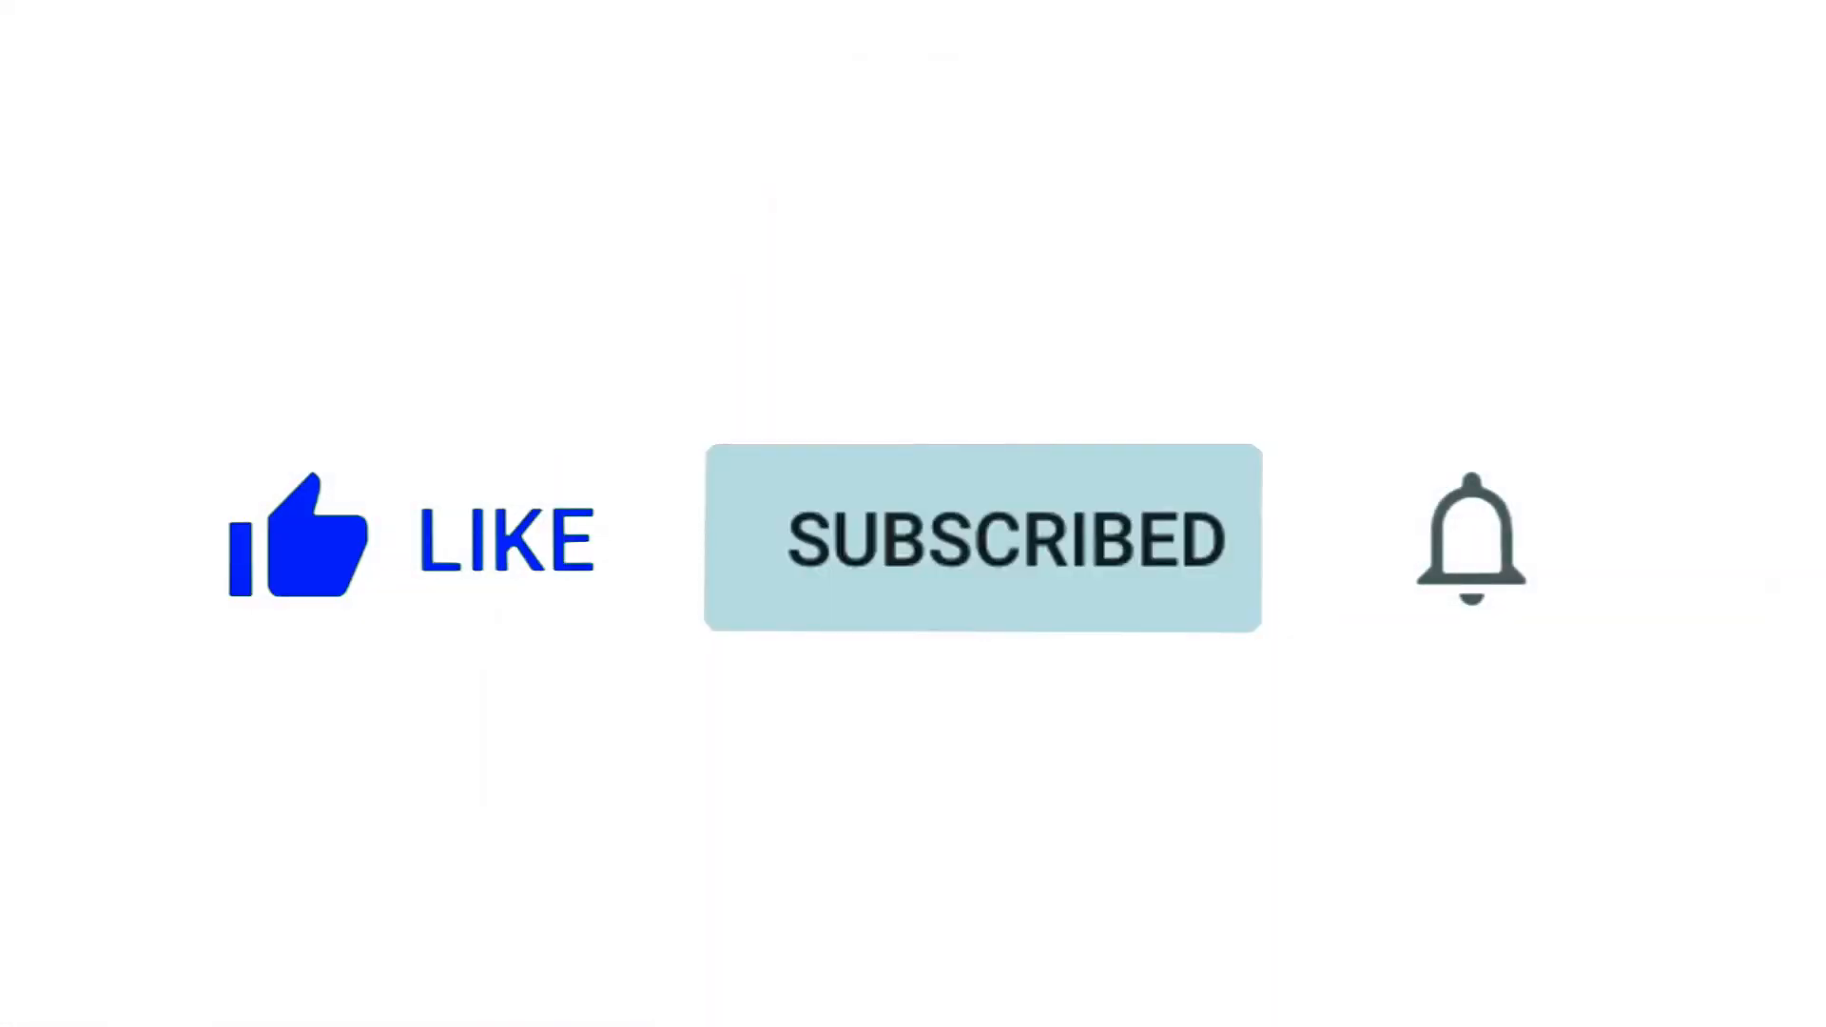